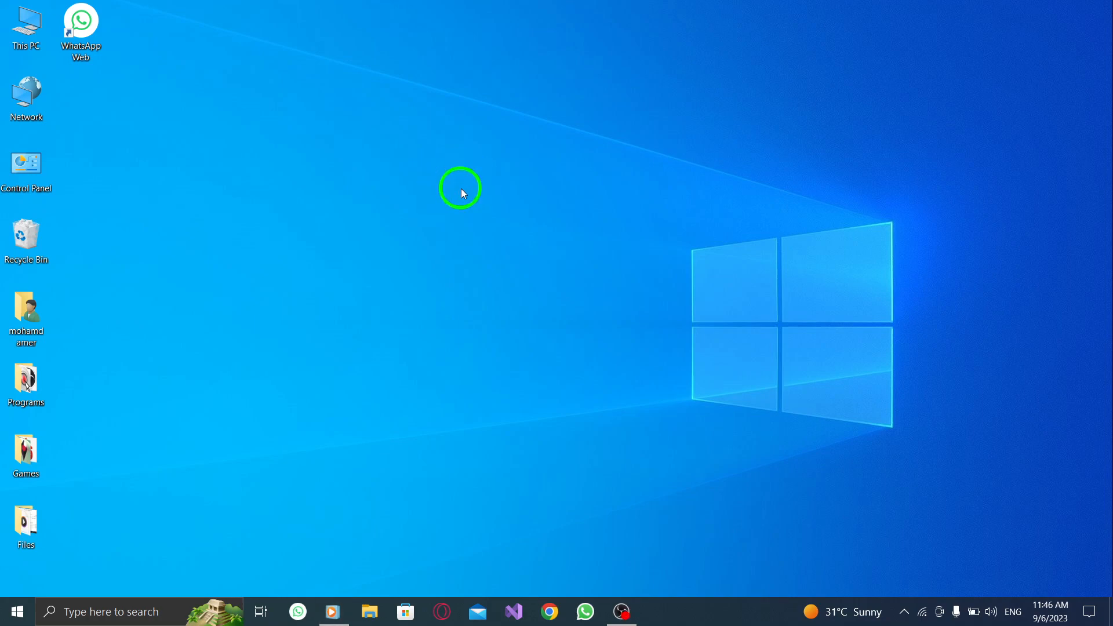
mouse_move(541, 216)
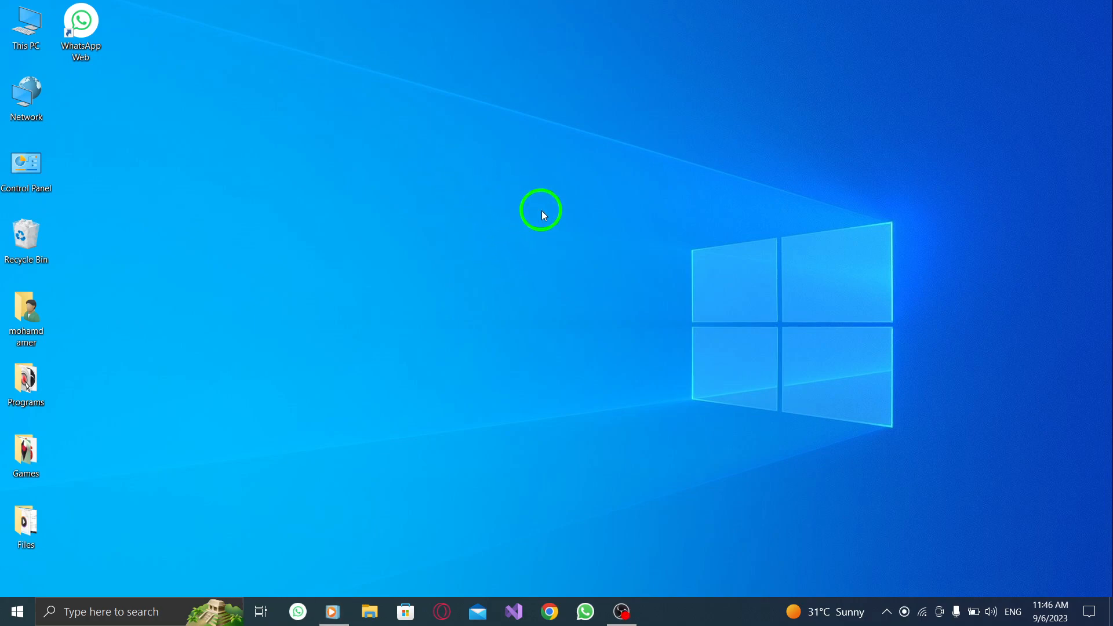
mouse_move(636, 514)
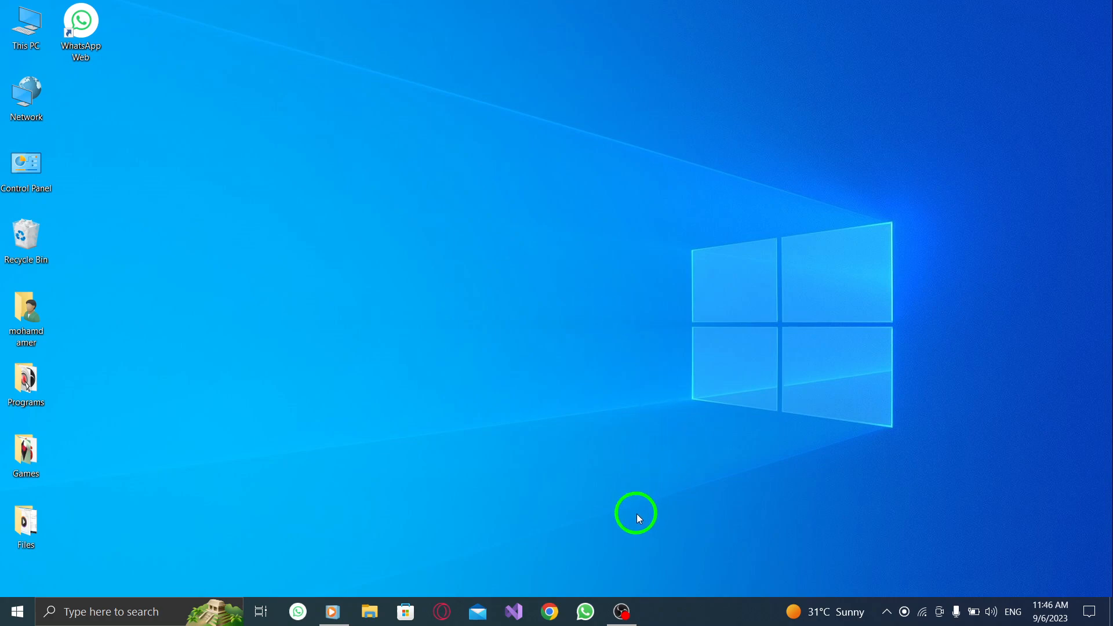
mouse_move(615, 485)
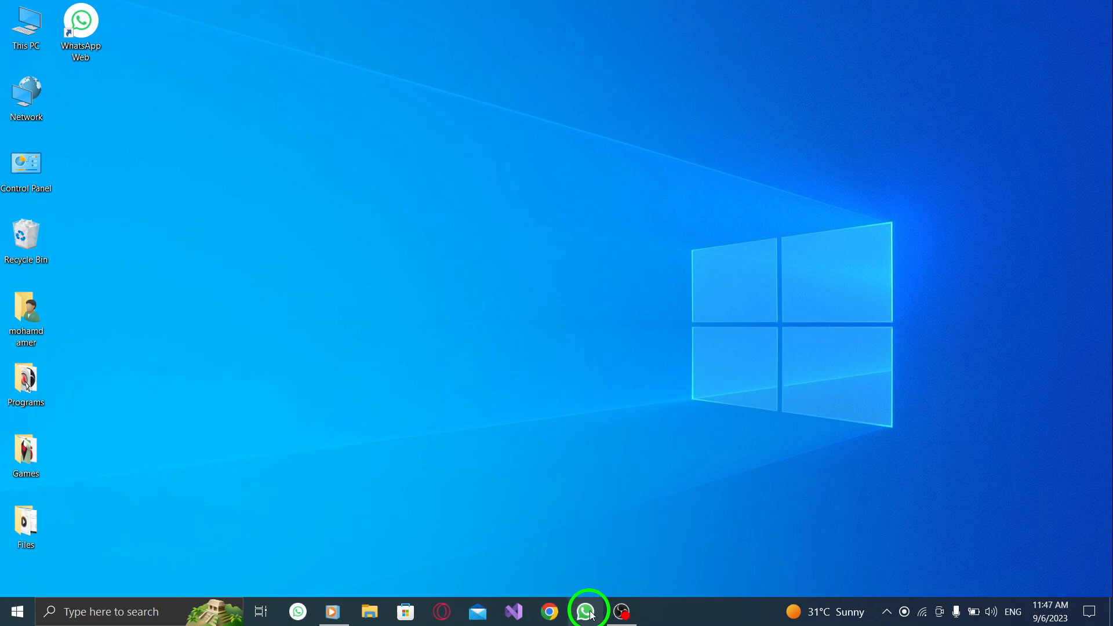
Launch WhatsApp from the taskbar and enter the chat with the only listed contact.
left_click(584, 612)
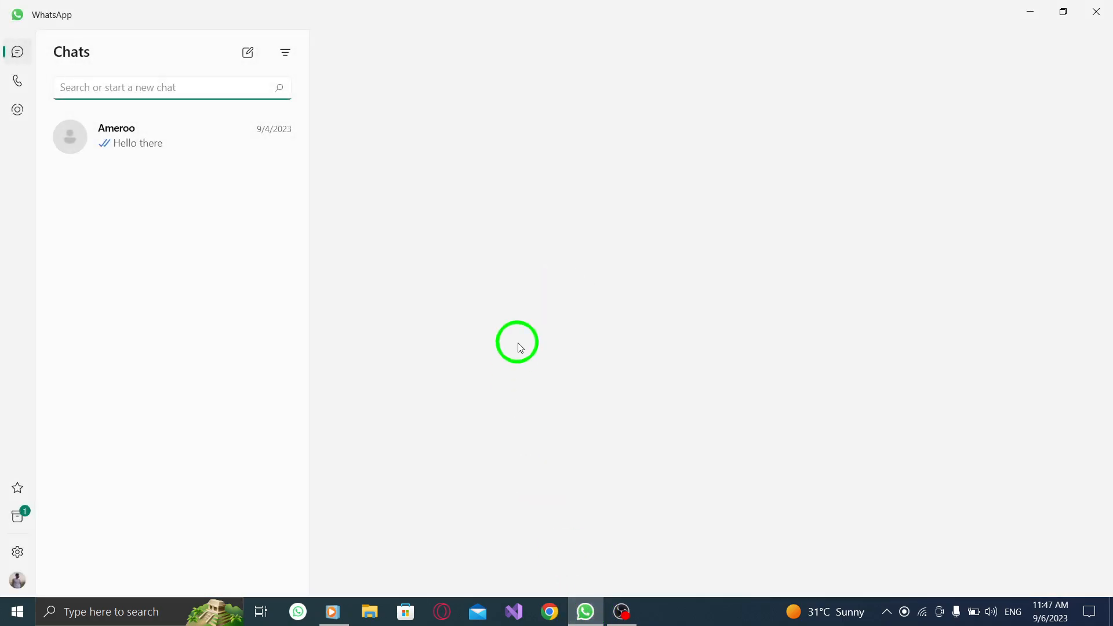
left_click(114, 137)
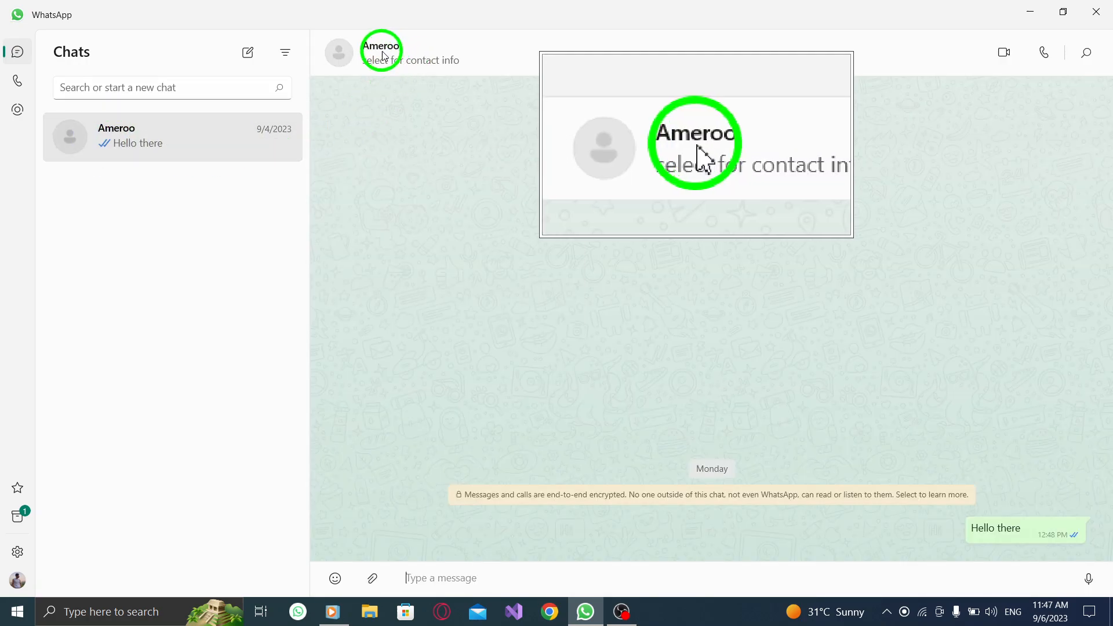
Change the contact's notification tone from Default to Alert 6 in its info overview.
left_click(381, 52)
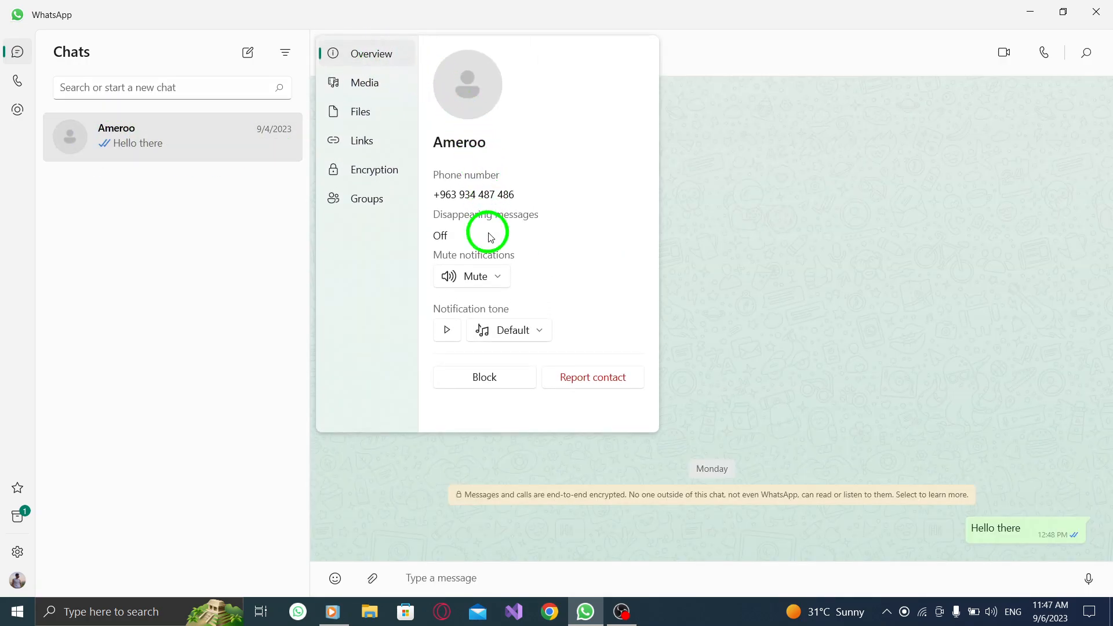
mouse_move(492, 324)
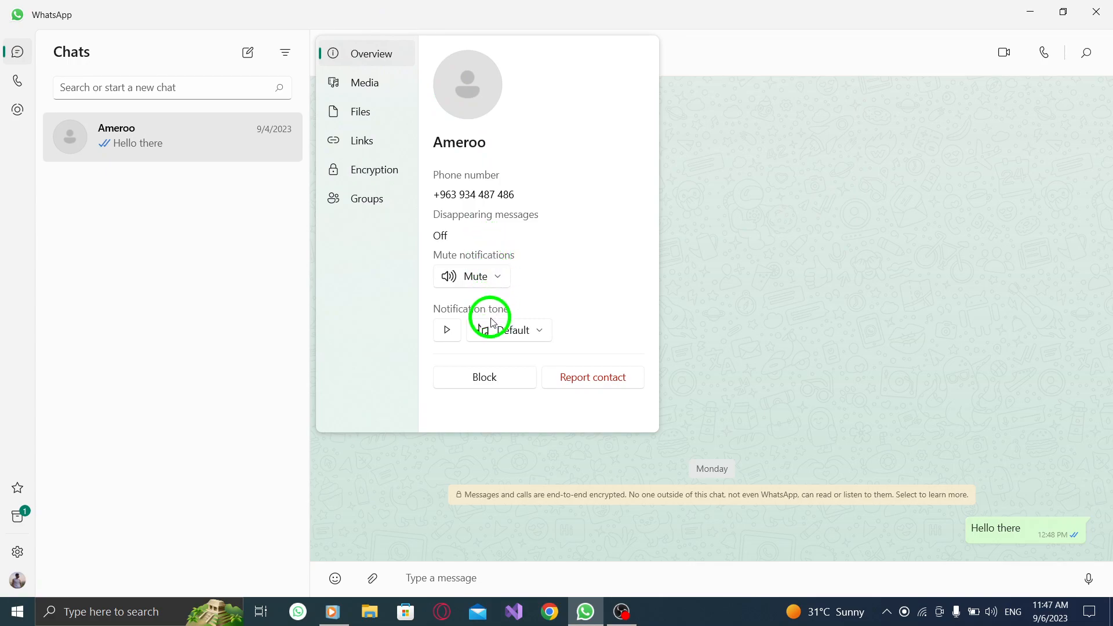
left_click(509, 331)
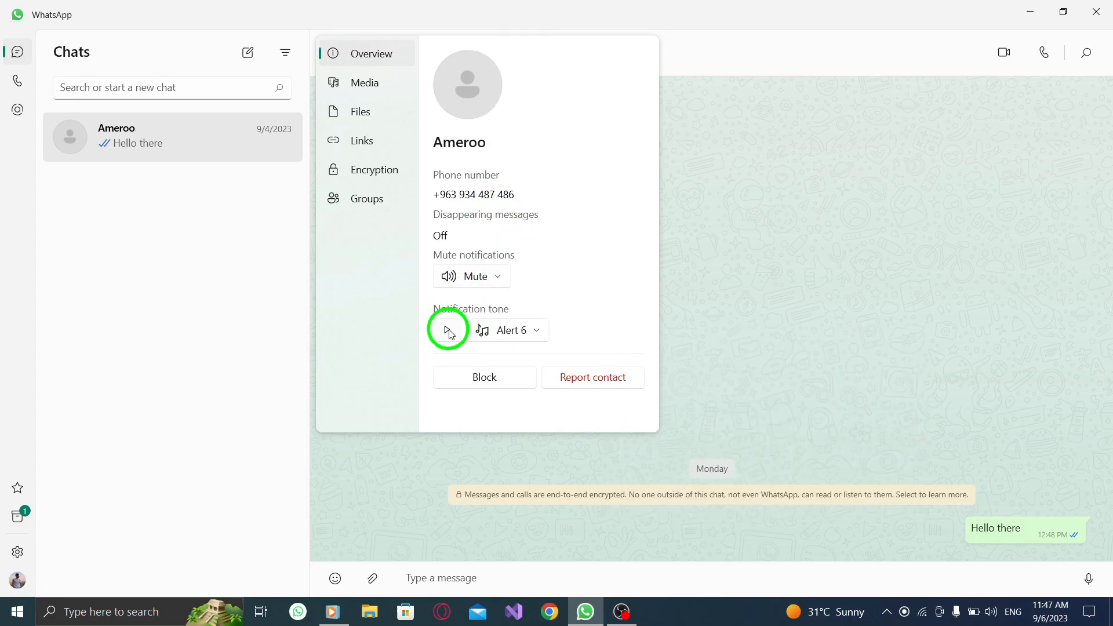
left_click(508, 331)
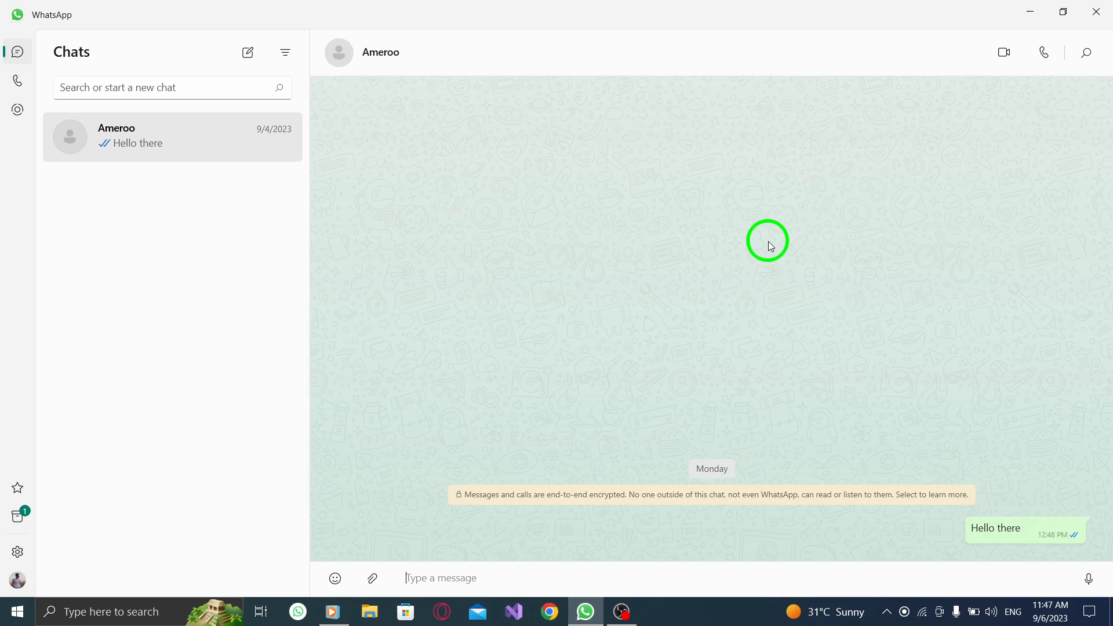
mouse_move(823, 224)
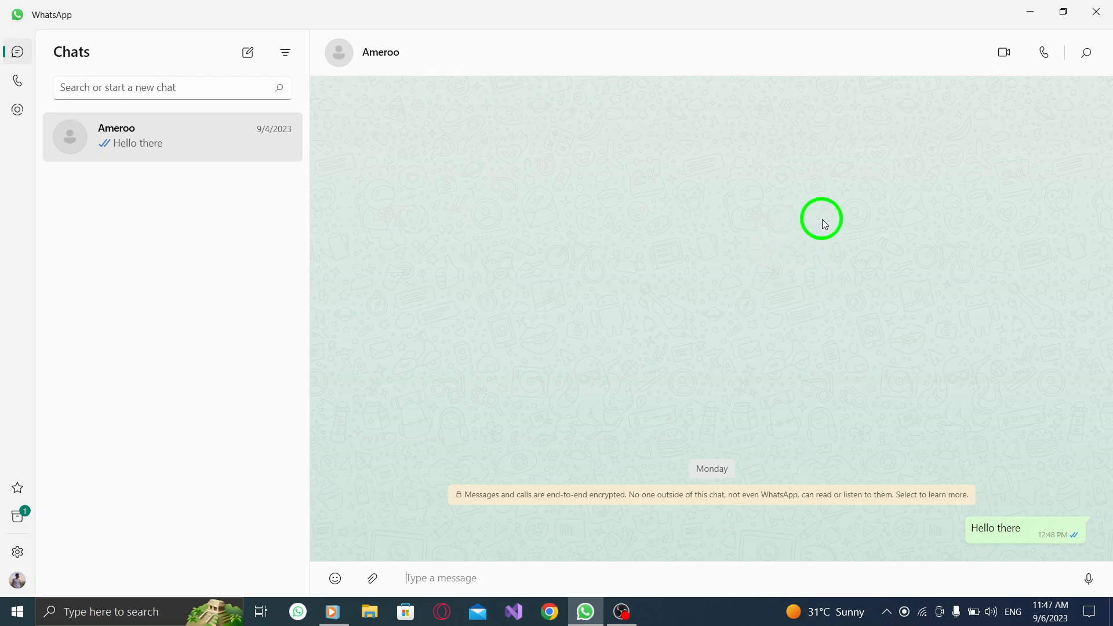
mouse_move(533, 175)
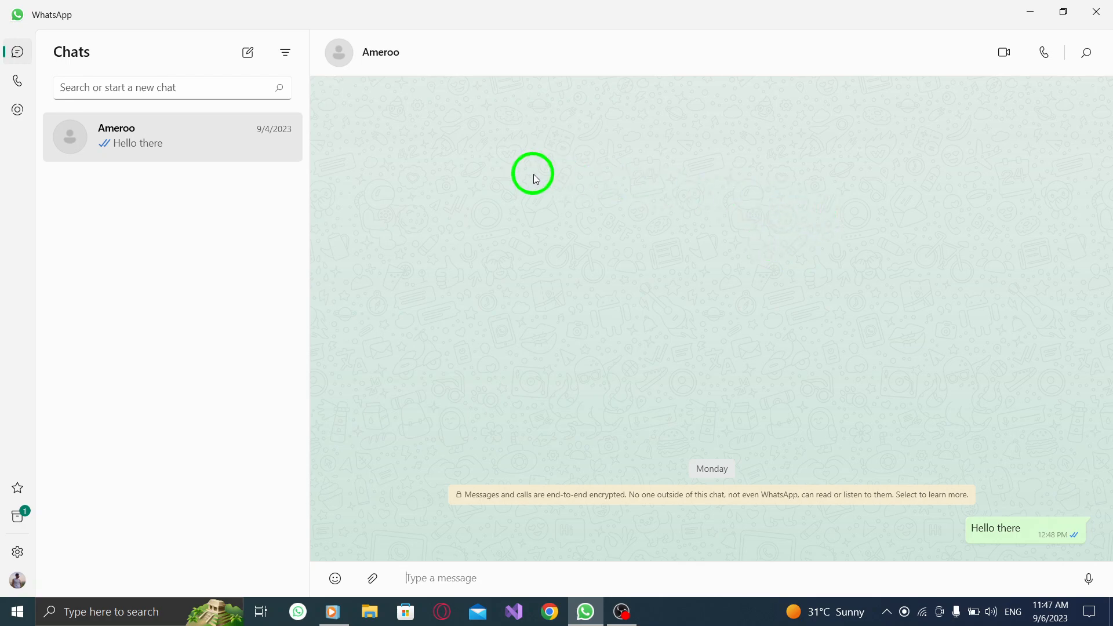
mouse_move(385, 179)
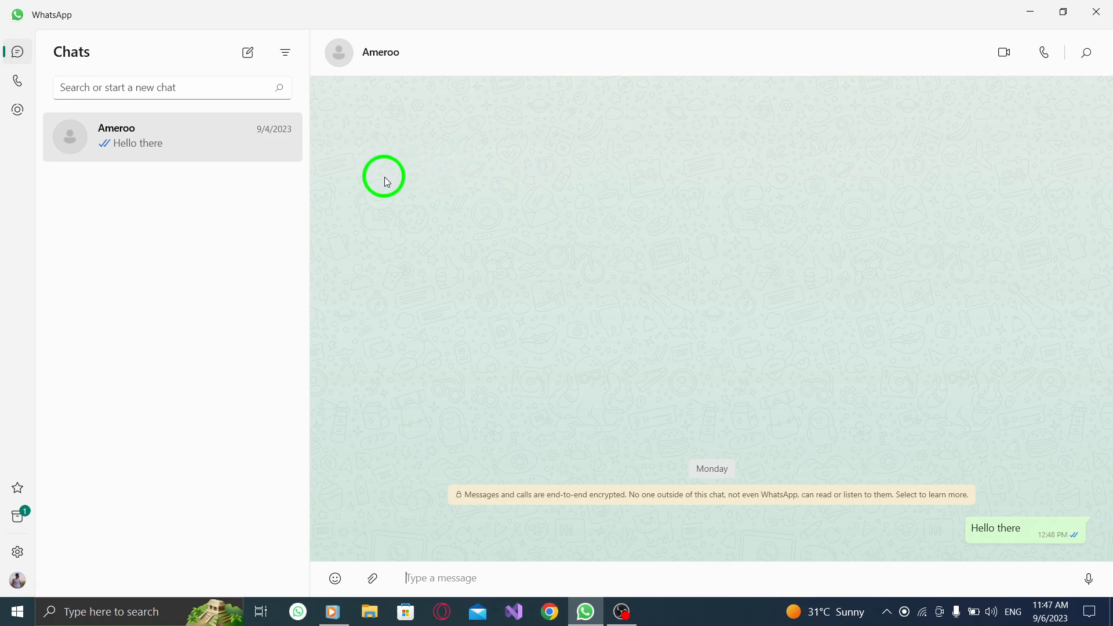